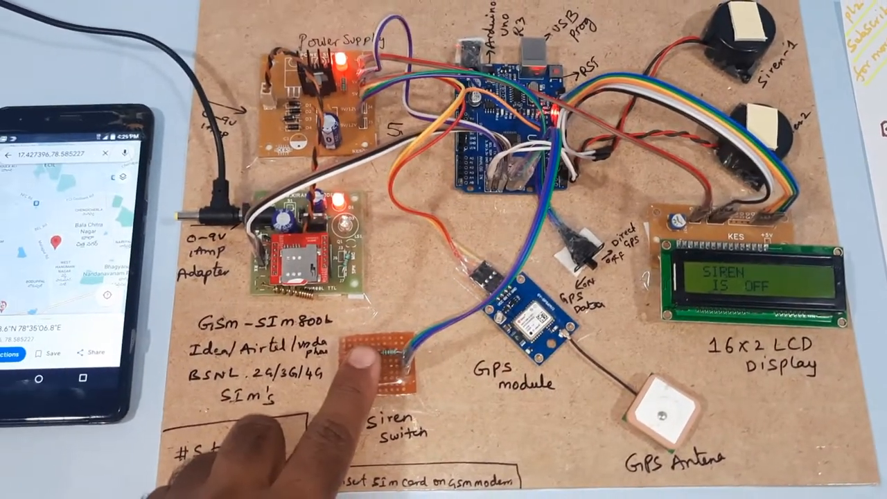
left_click(374, 360)
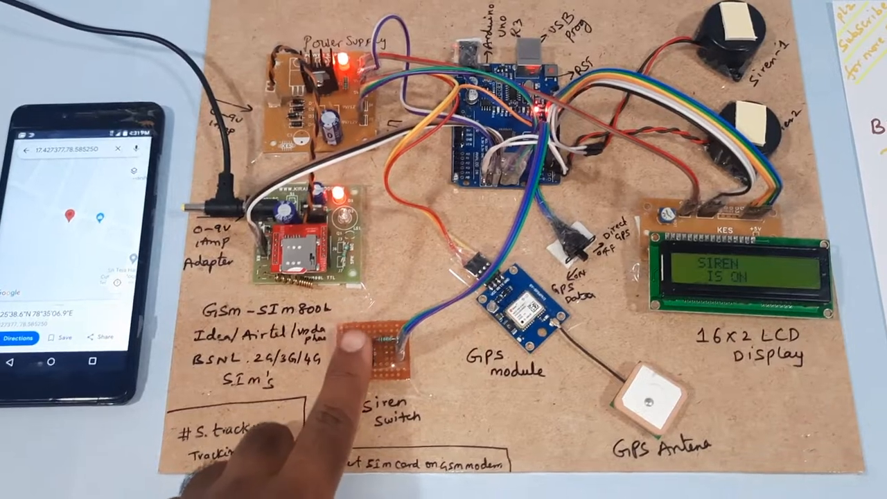
left_click(364, 343)
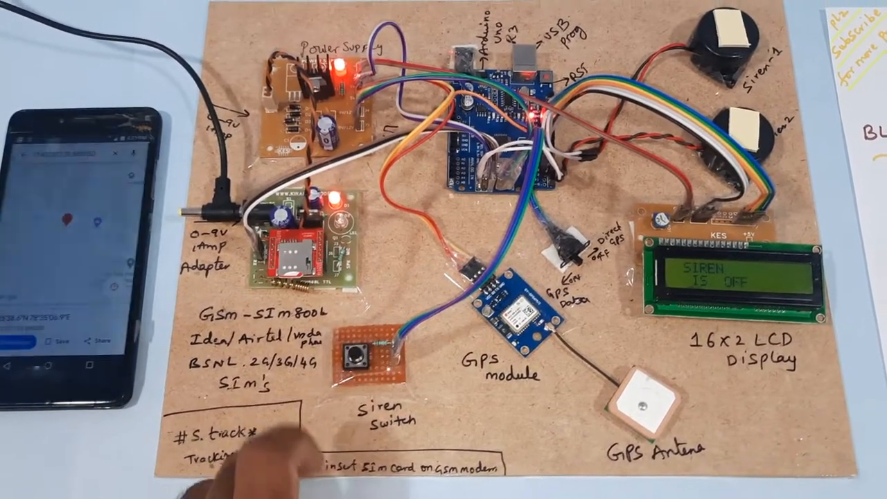